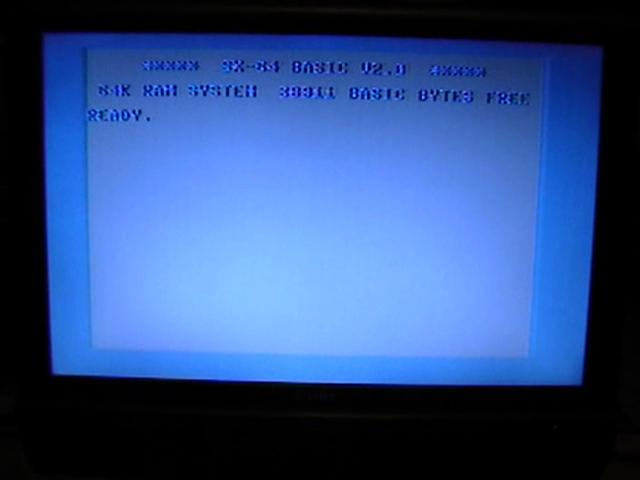
Load the first program from disk drive 8 with LOAD"*",8.
{"action": "type", "text": "LOAD\"SP\",8"}
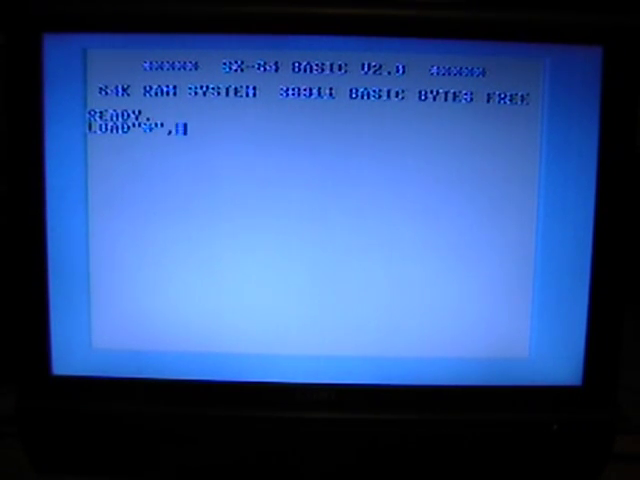
{"action": "key", "text": "Return"}
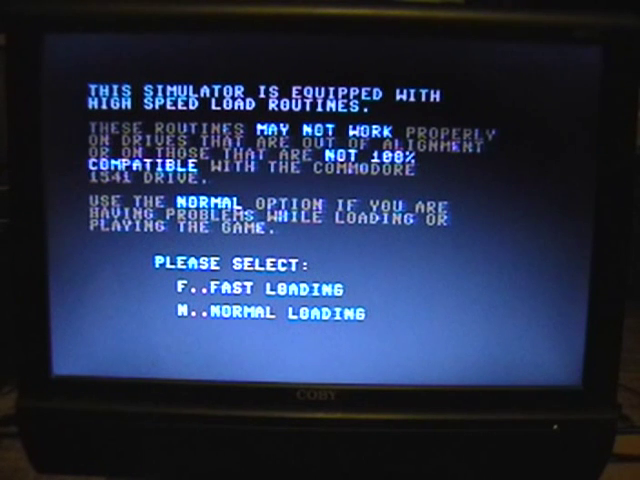
Choose fast loading (F) on the high speed load notice.
{"action": "key", "text": "f"}
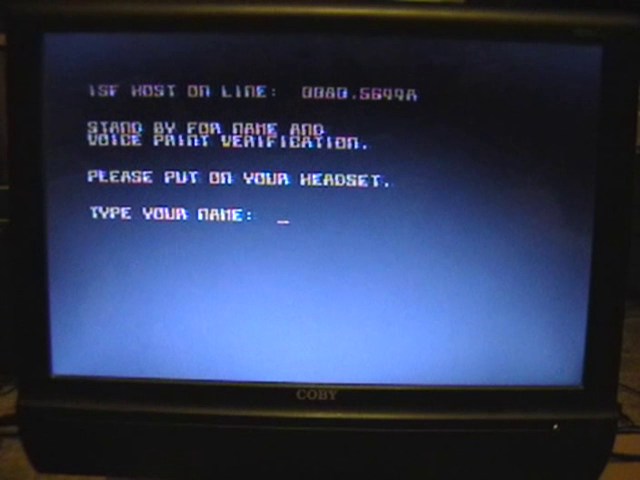
{"action": "type", "text": "A206"}
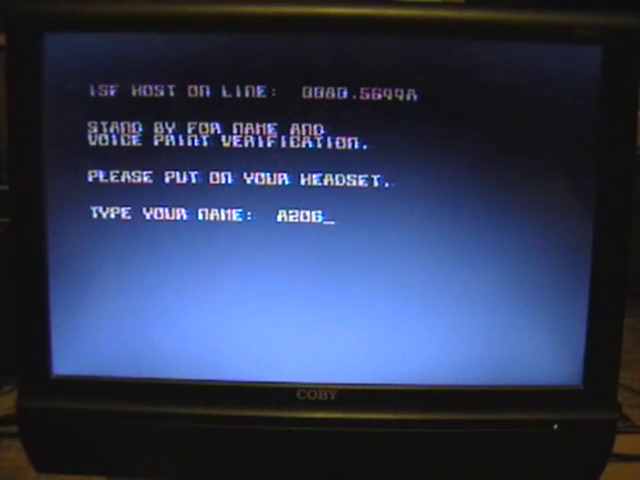
{"action": "type", "text": "*ECH"}
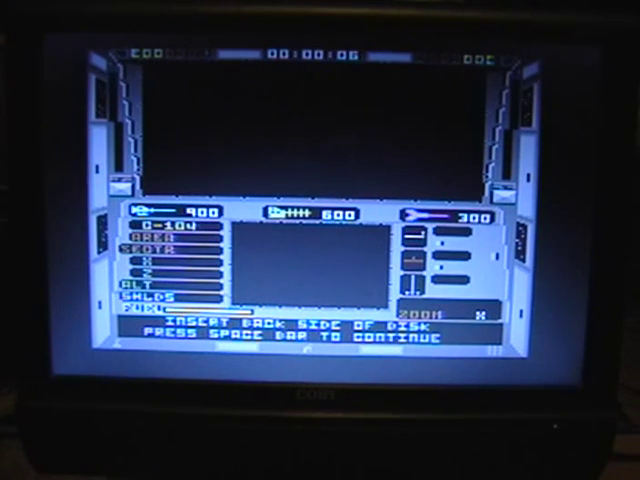
Continue past the insert-back-side prompt with SPACE to reach the clear cockpit.
{"action": "key", "text": "space"}
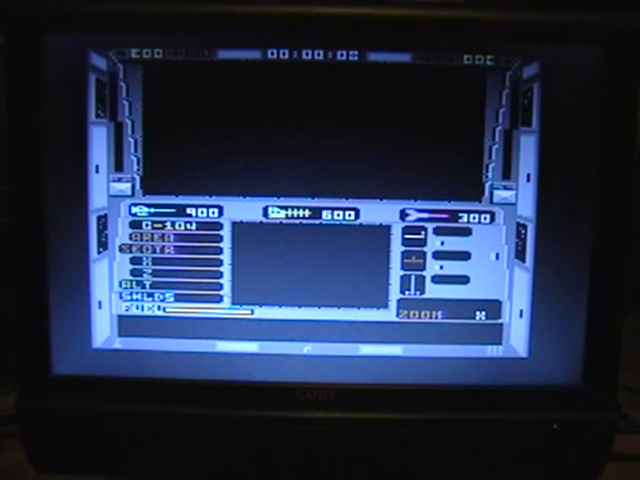